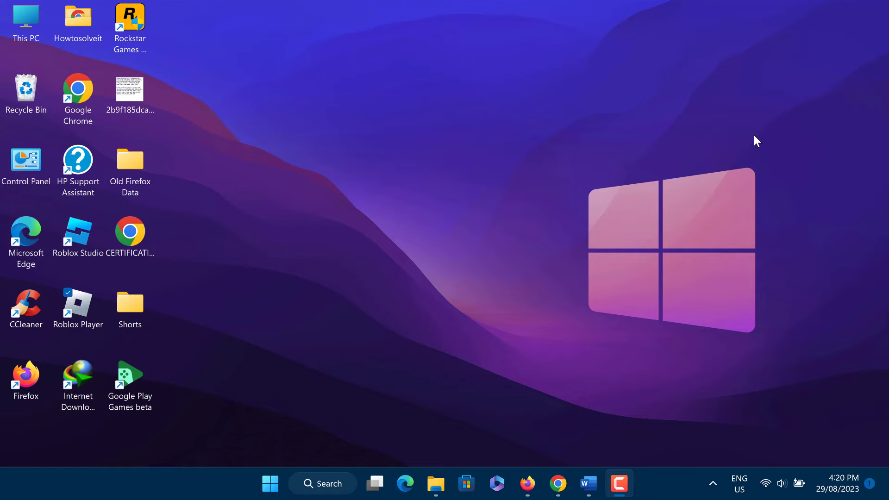
- Launch Firefox to the YouTube home page showing the Shorts shelf while signed out
left_click(527, 484)
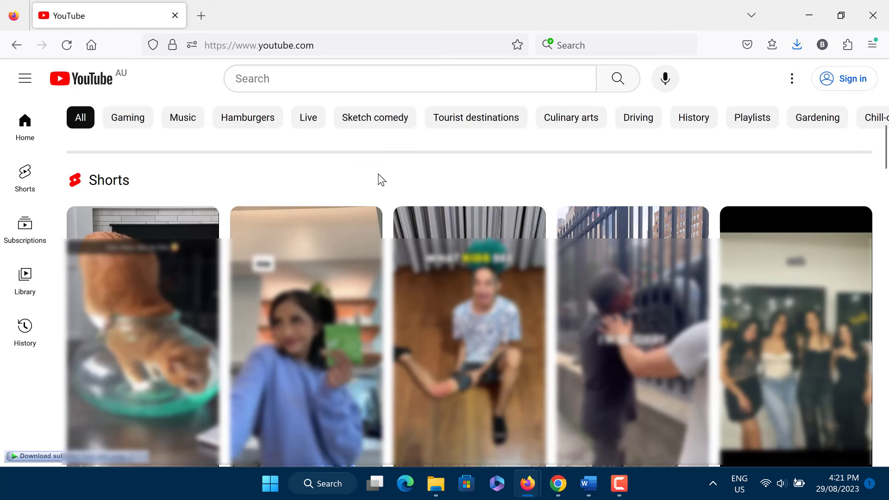
mouse_move(373, 197)
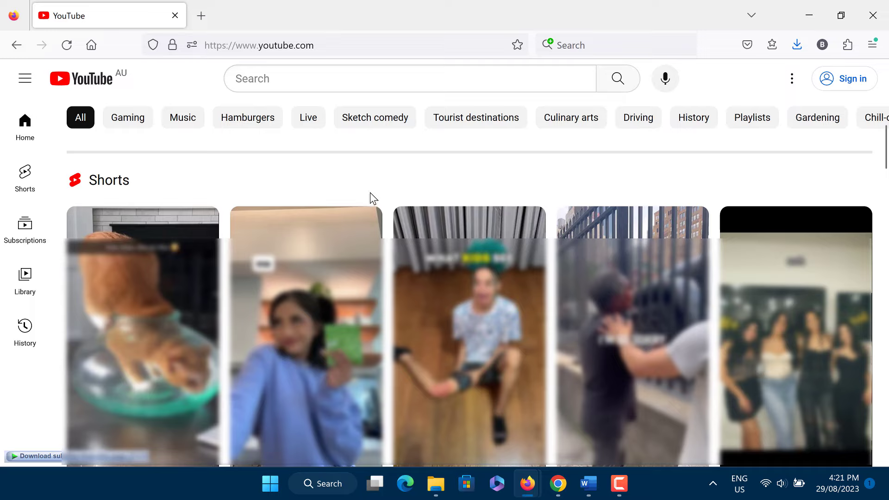
mouse_move(551, 177)
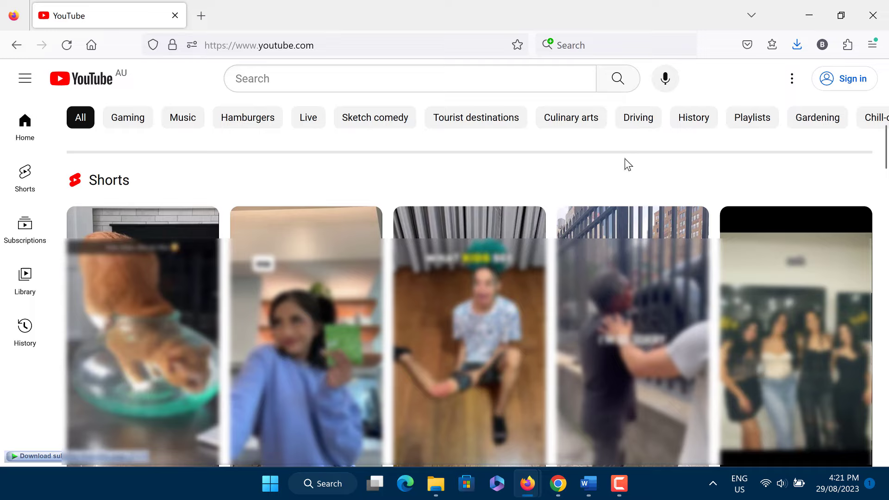
mouse_move(316, 139)
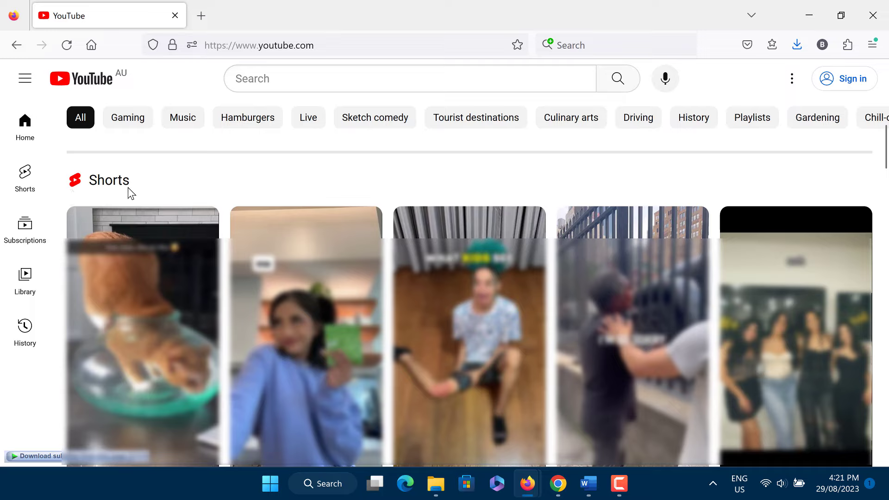
mouse_move(79, 176)
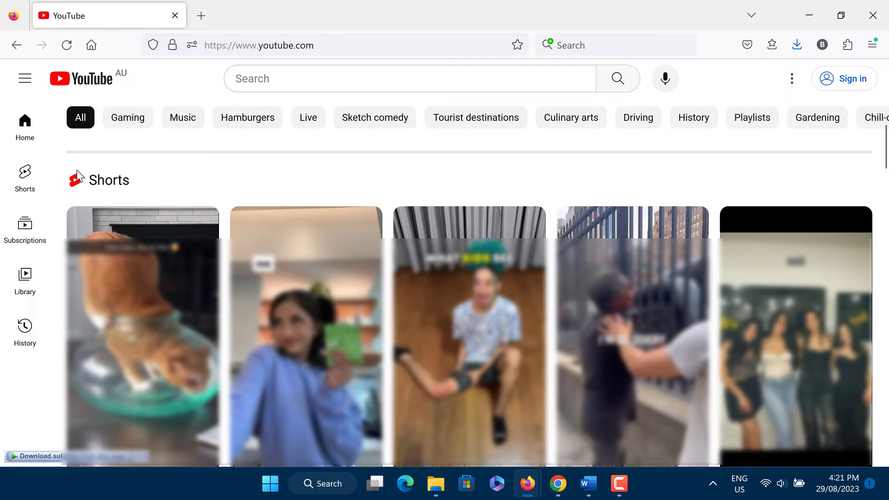
mouse_move(171, 175)
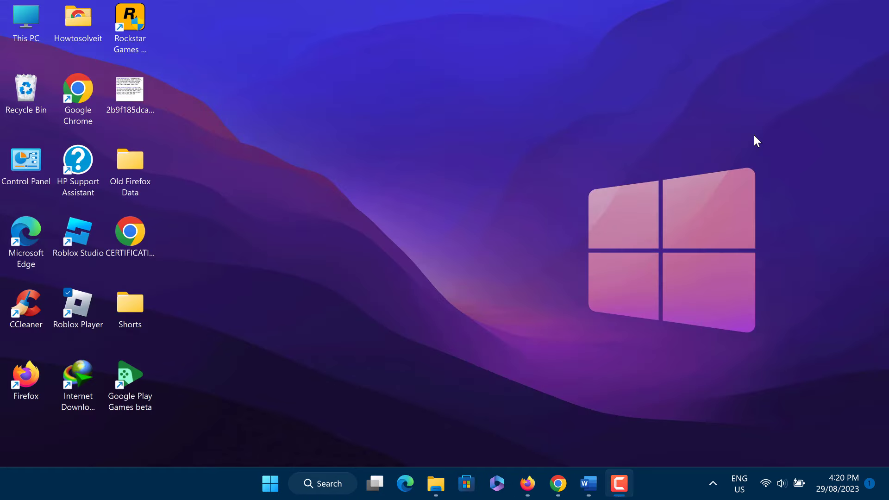
mouse_move(689, 233)
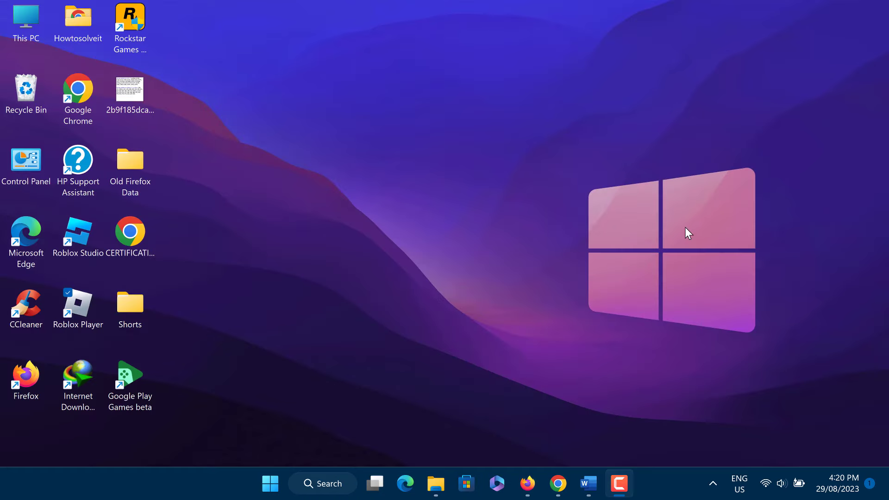
mouse_move(600, 84)
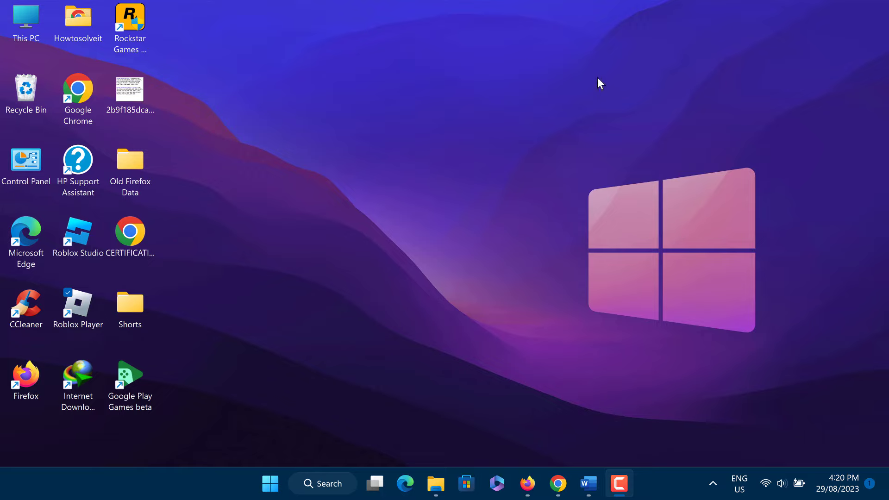
mouse_move(653, 205)
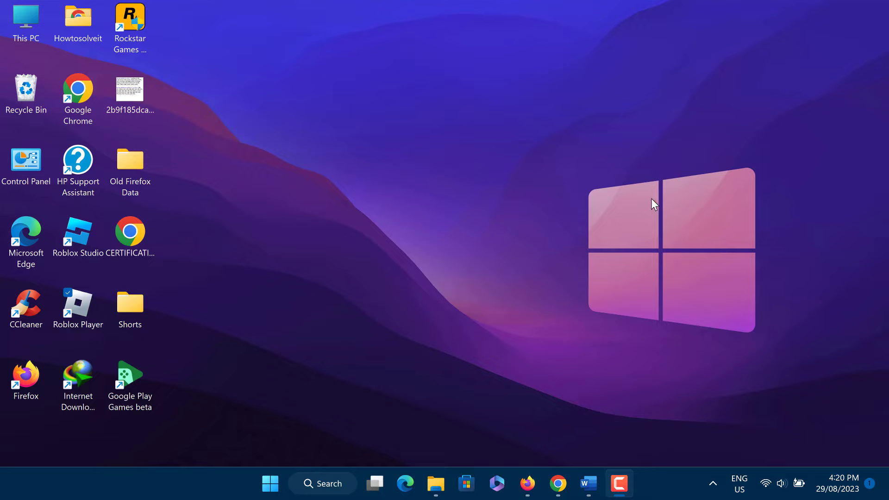
mouse_move(631, 235)
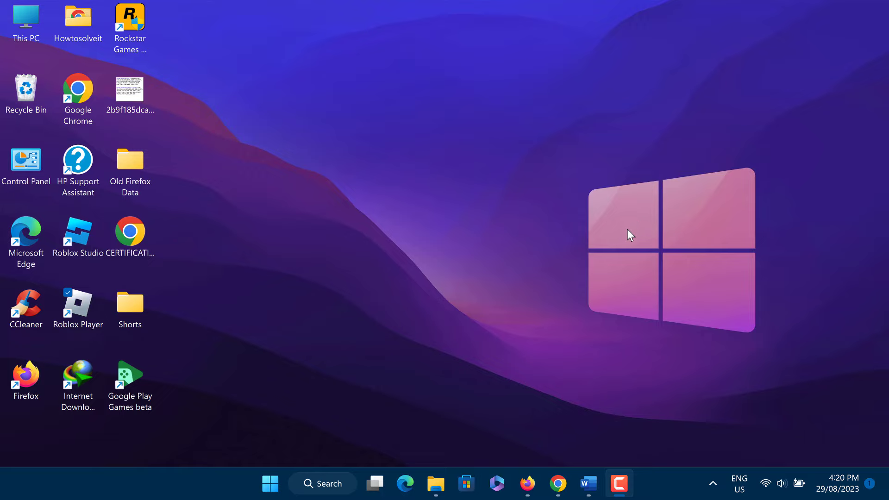
mouse_move(576, 291)
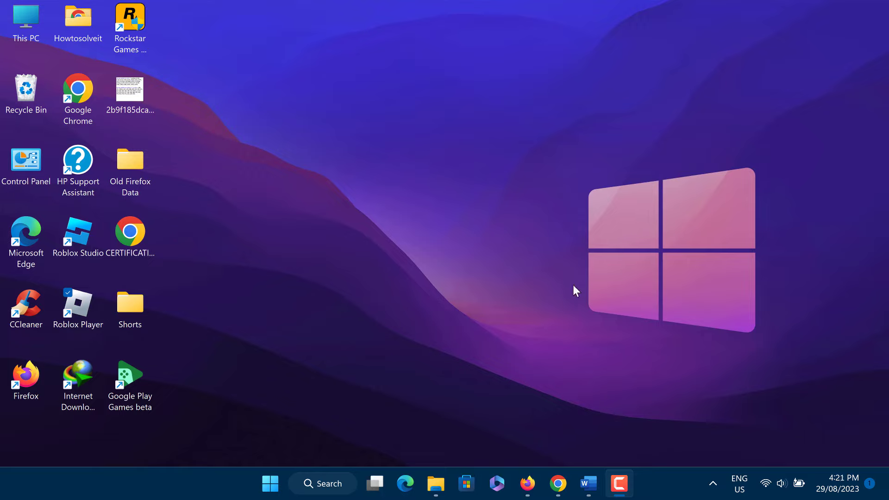
mouse_move(549, 401)
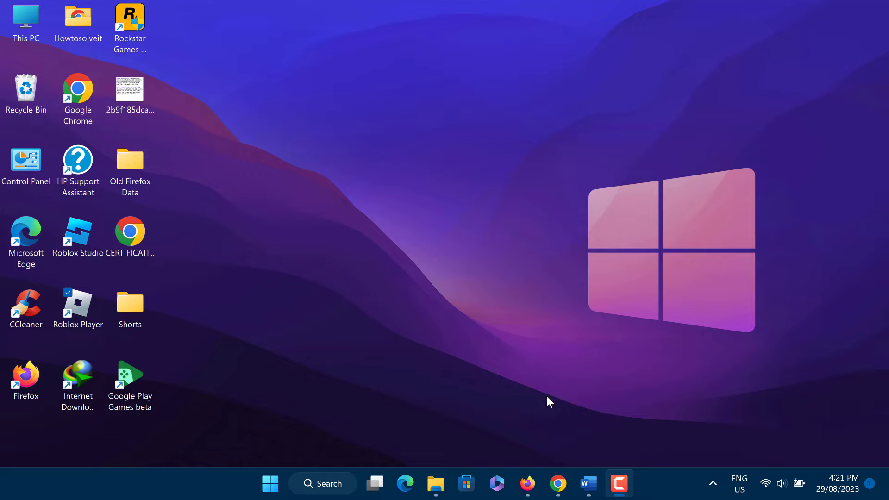
- Go to YouTube from the Google apps grid and submit the account password to sign in
left_click(528, 483)
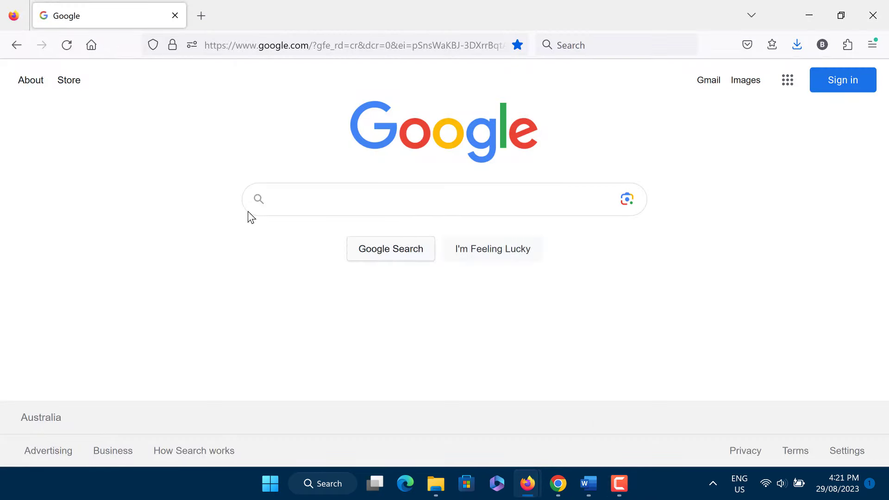
left_click(787, 79)
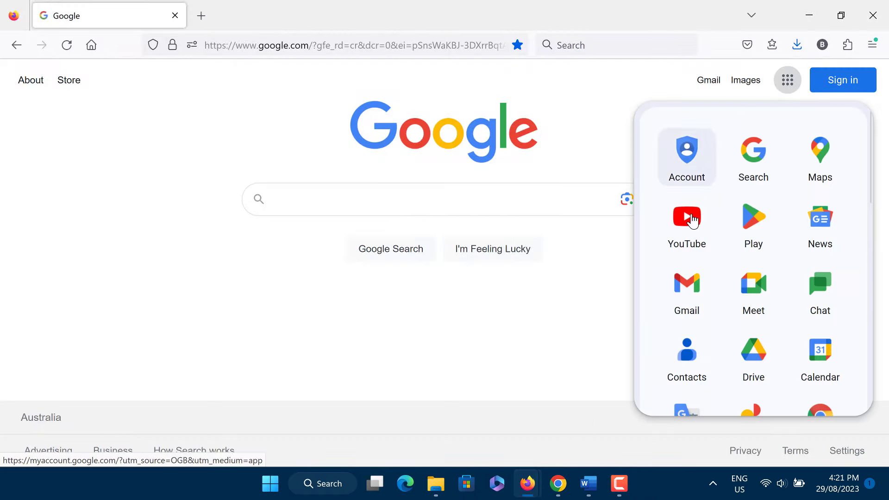
left_click(687, 222)
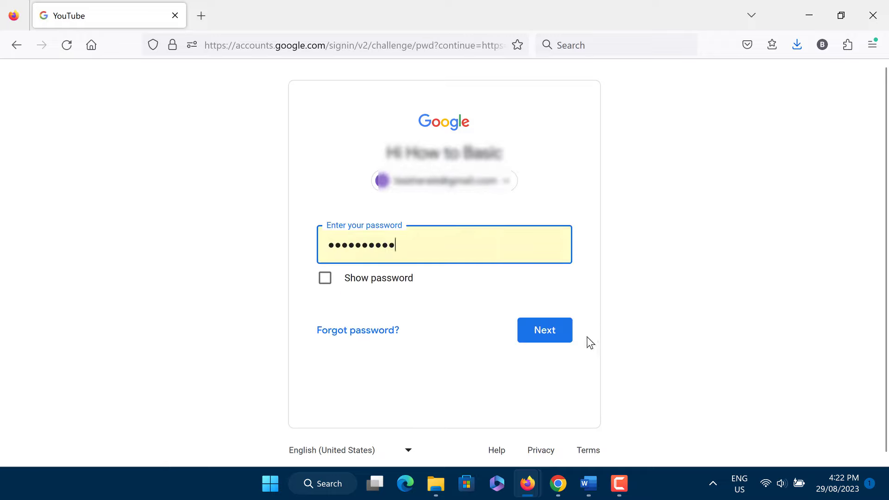
left_click(543, 330)
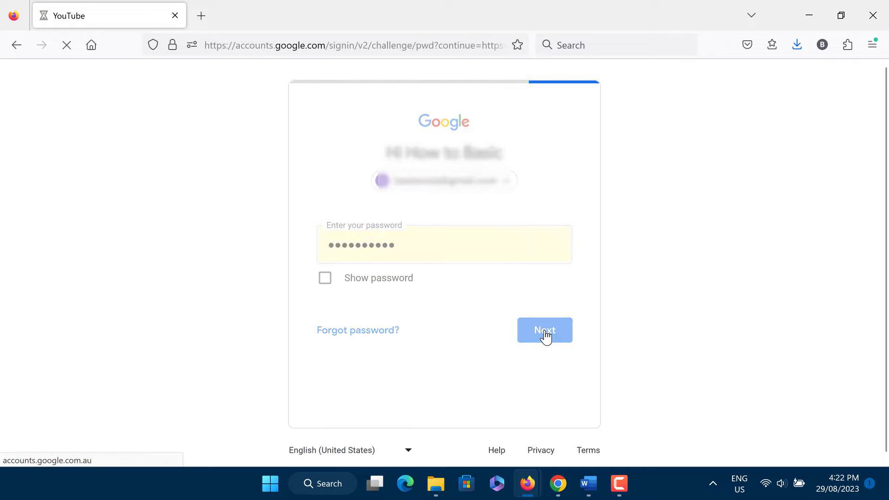
left_click(544, 331)
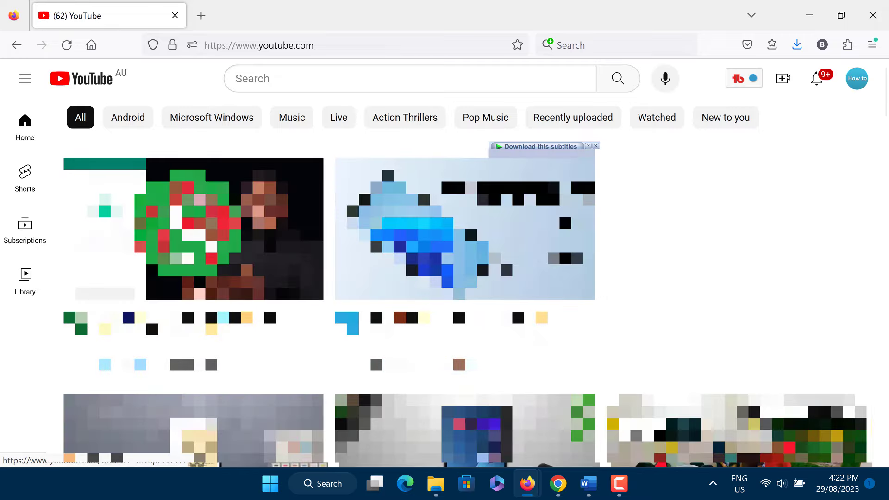
- Scroll down the signed-in home page until the Shorts shelf and its X button appear
scroll("down", 3)
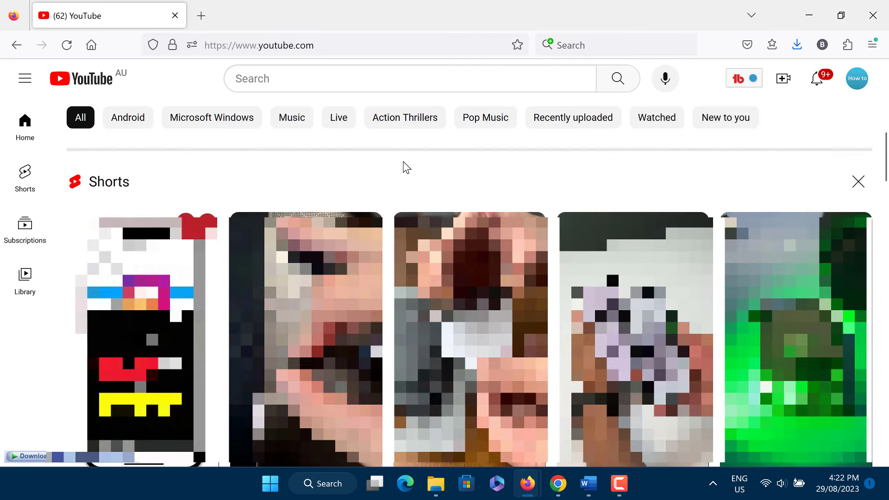
mouse_move(859, 184)
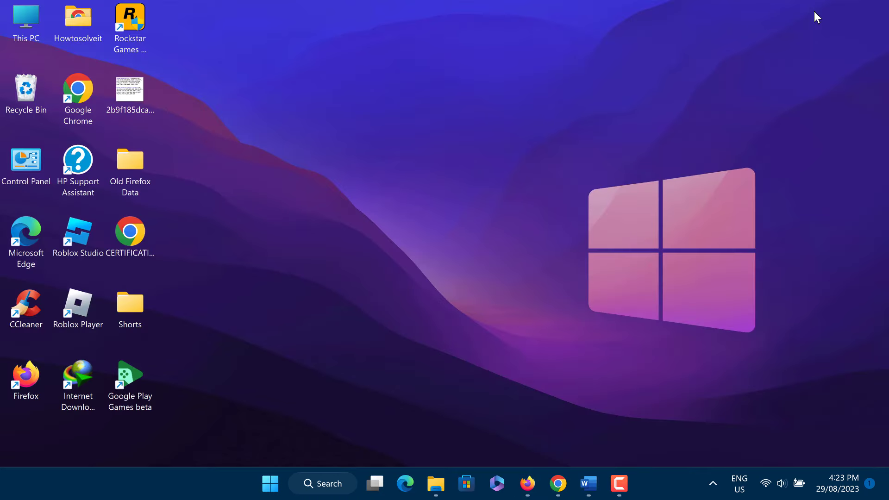
mouse_move(648, 177)
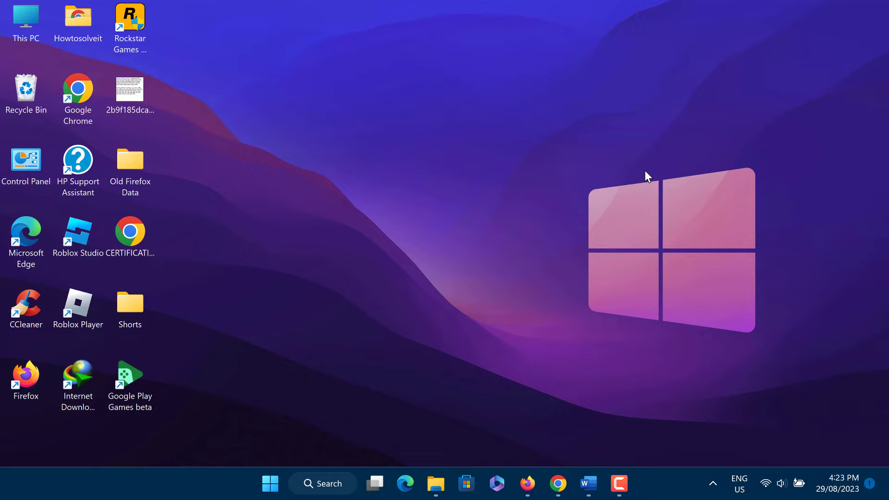
mouse_move(664, 278)
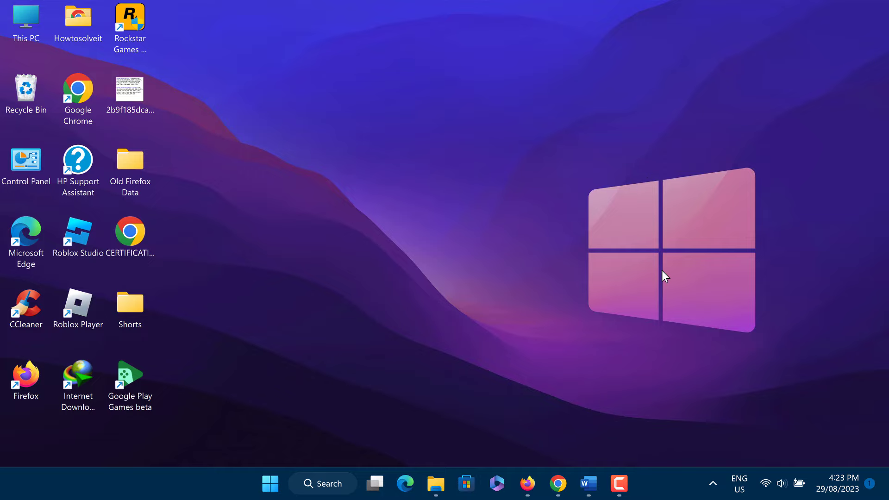